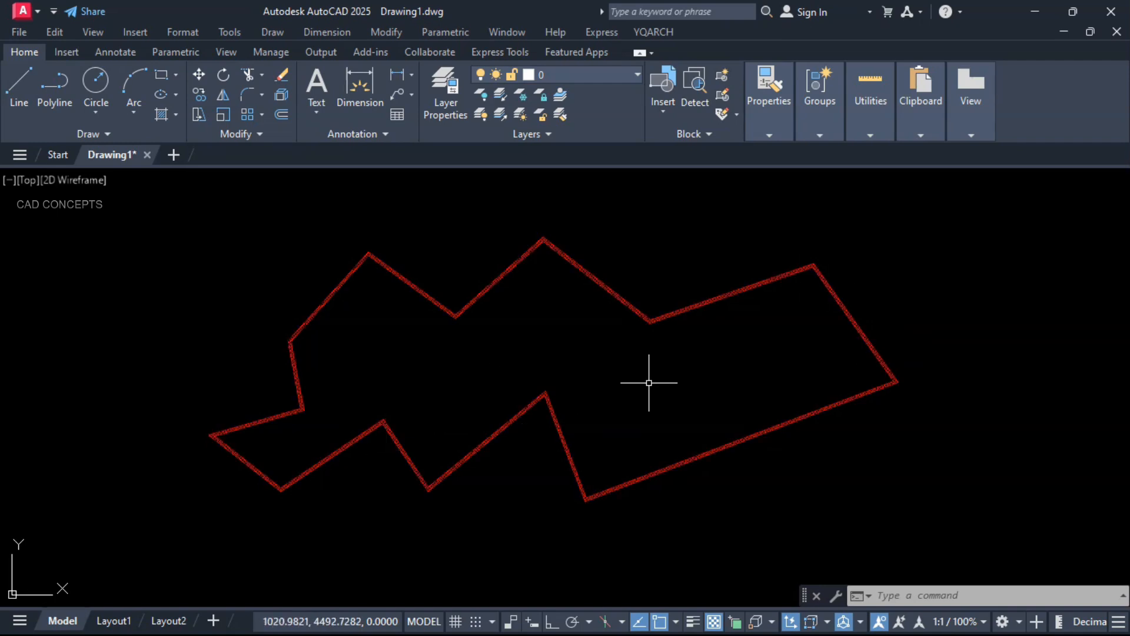
Step: Run the vertex-coordinate routine (PL CR) on the red zigzag polyline to label its vertices
type("PL")
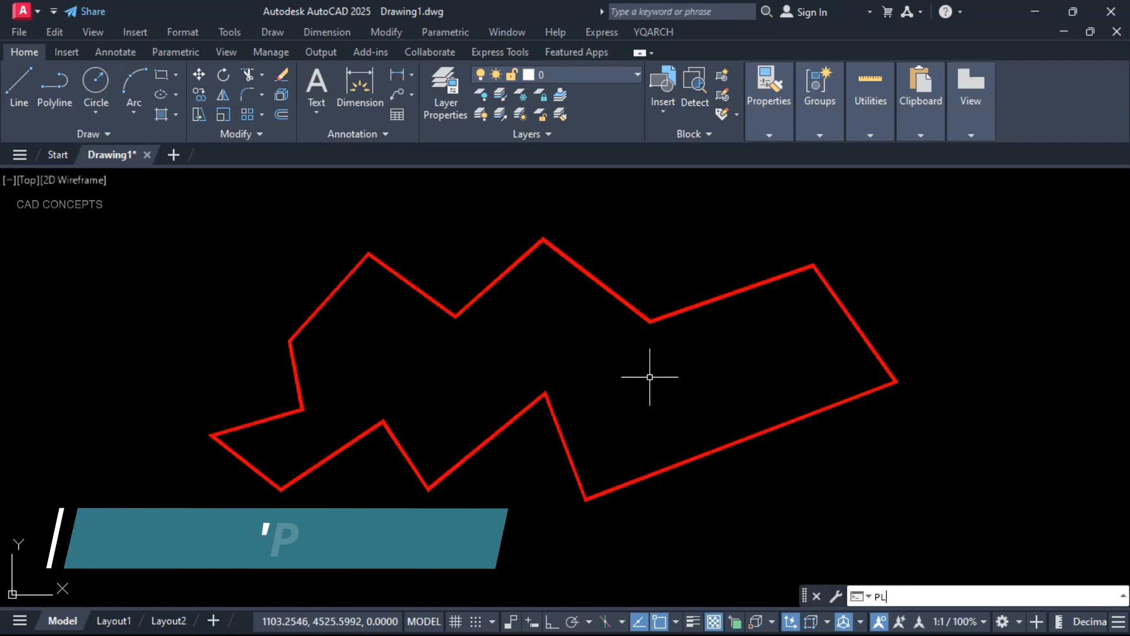
type("CR")
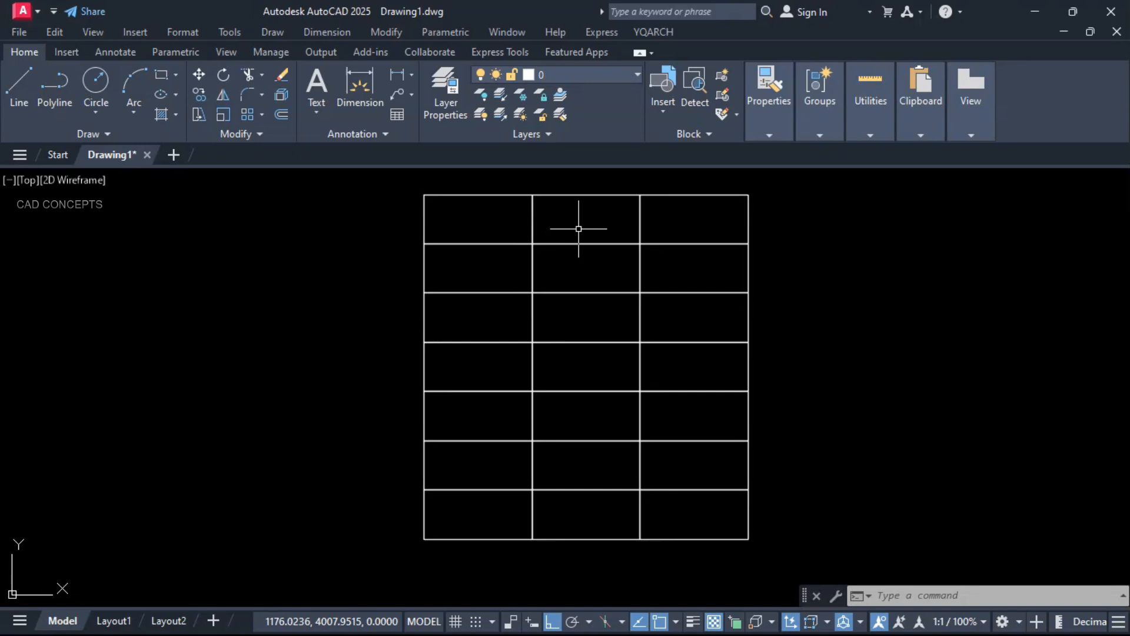
mouse_move(707, 287)
type("RNB")
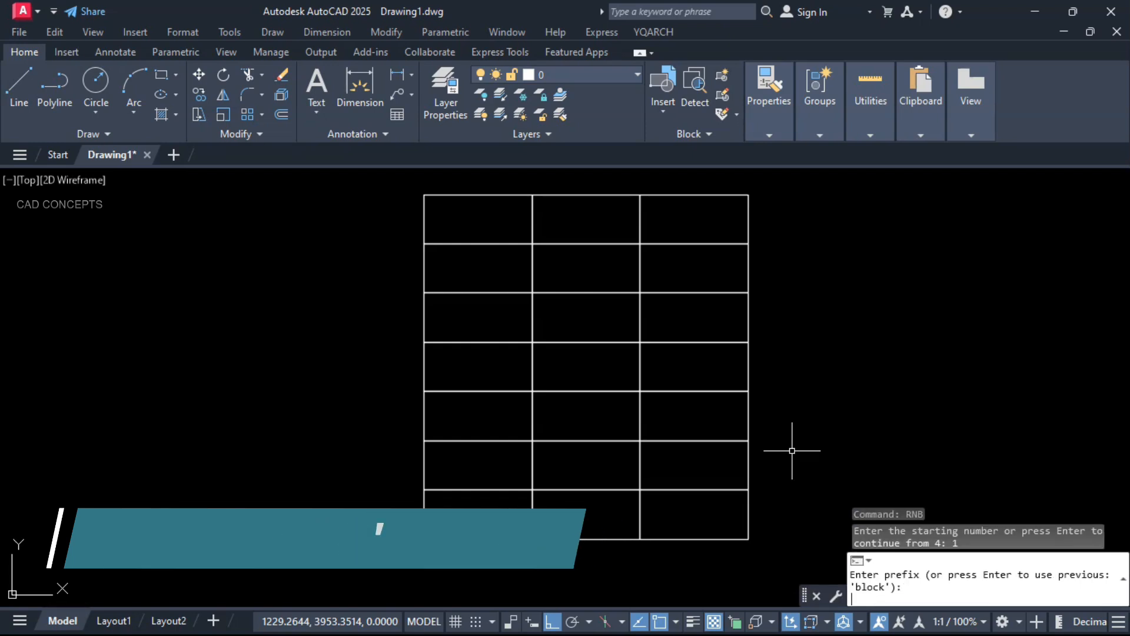
Step: Enter prefix SHOP- in RNB so the first four rows read SHOP-1 through SHOP-12
type("S")
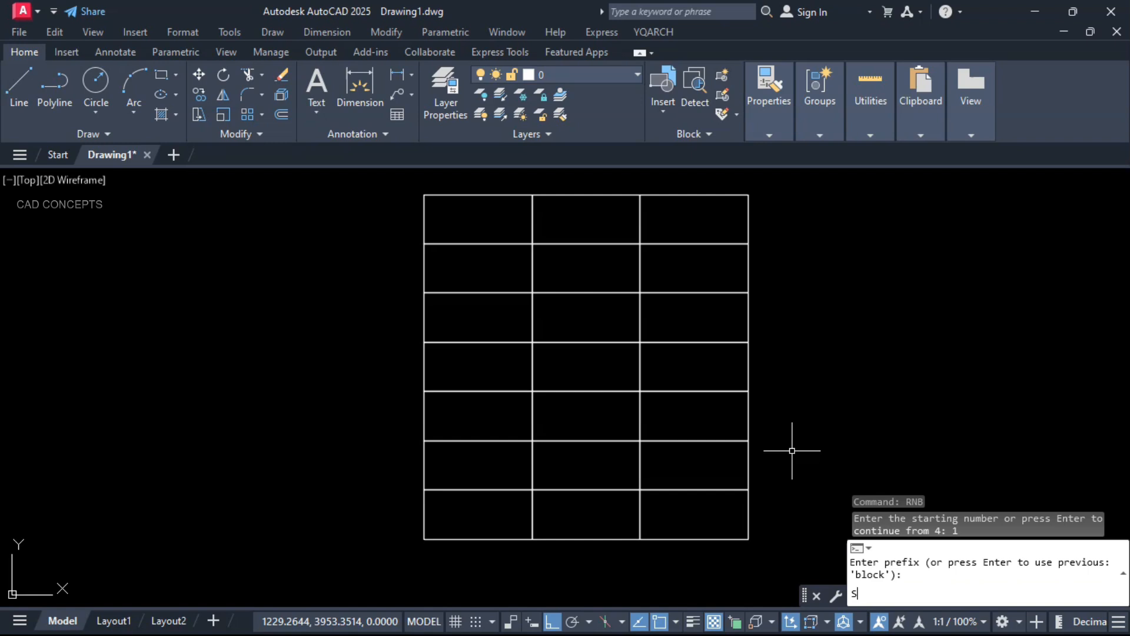
type("HOP")
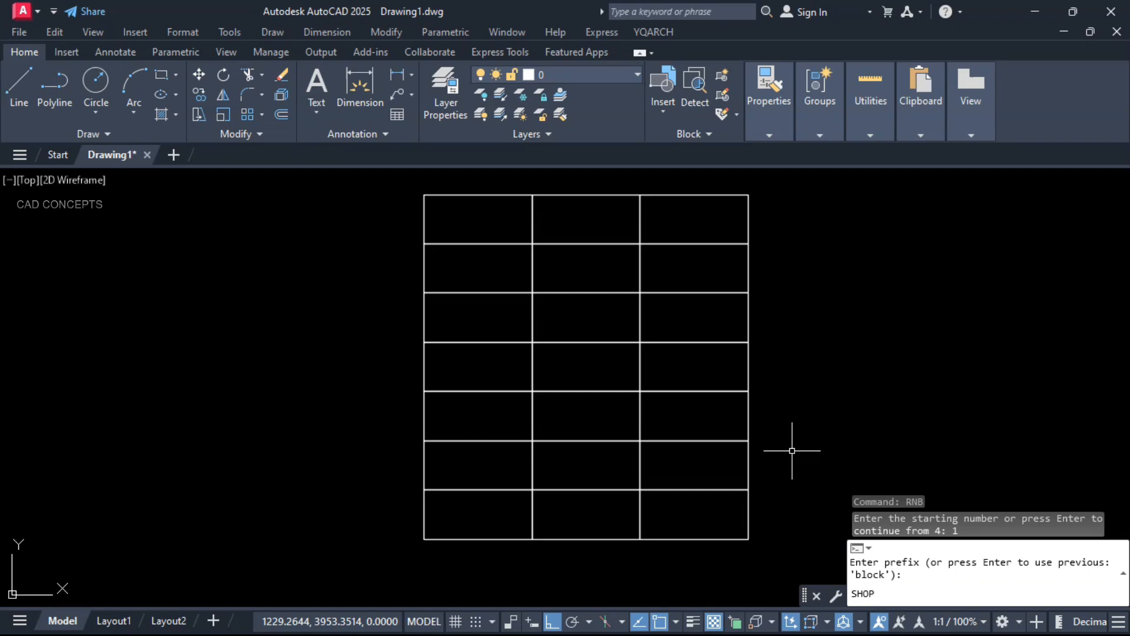
type("SHOP-")
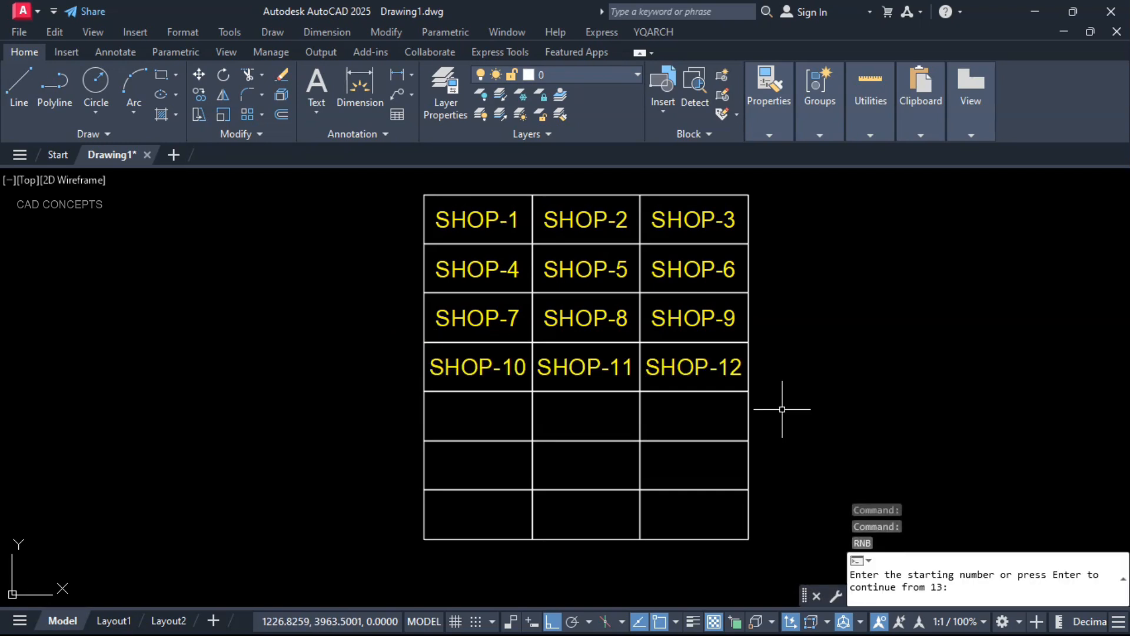
Step: Start RNB at 1 with prefix BLOCK- so the last three rows read BLOCK-1 through BLOCK-9
type("1")
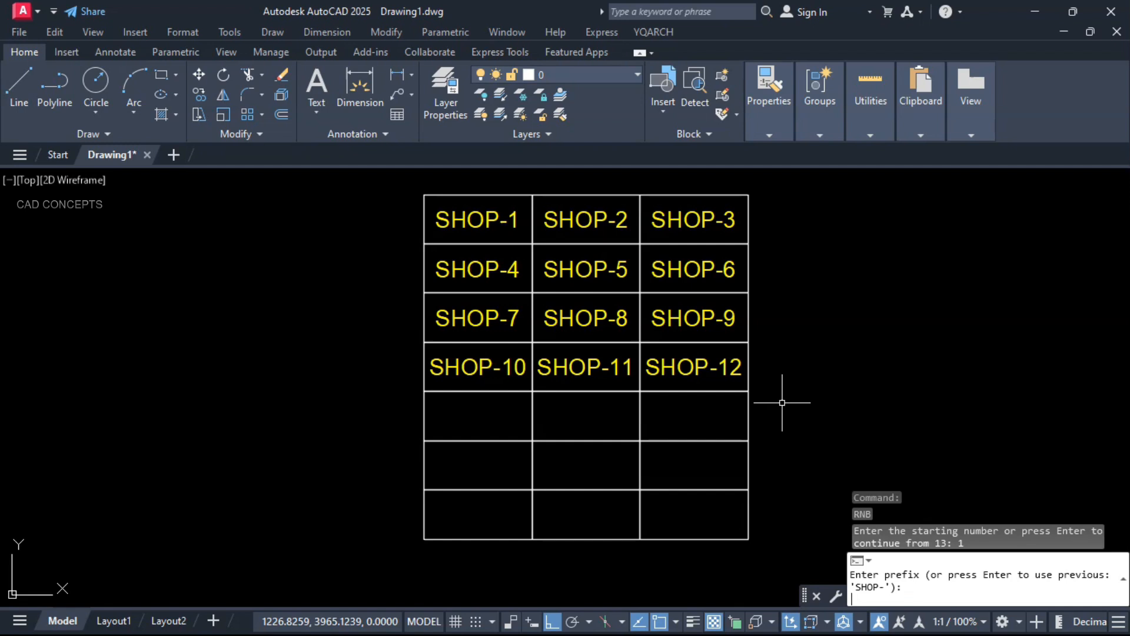
type("B")
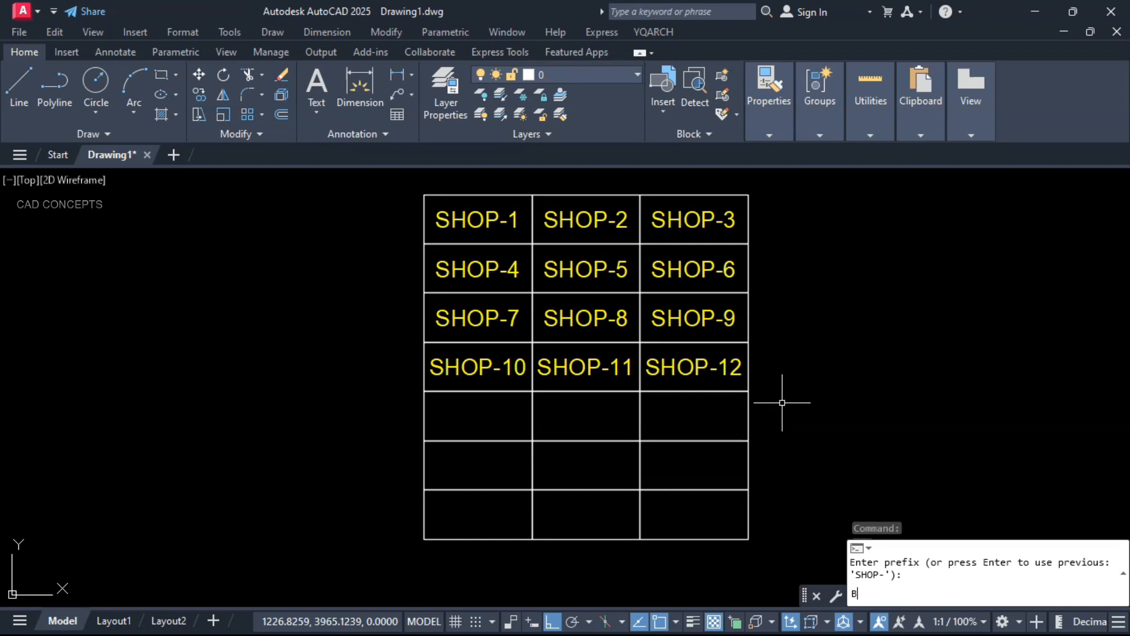
type("LOC")
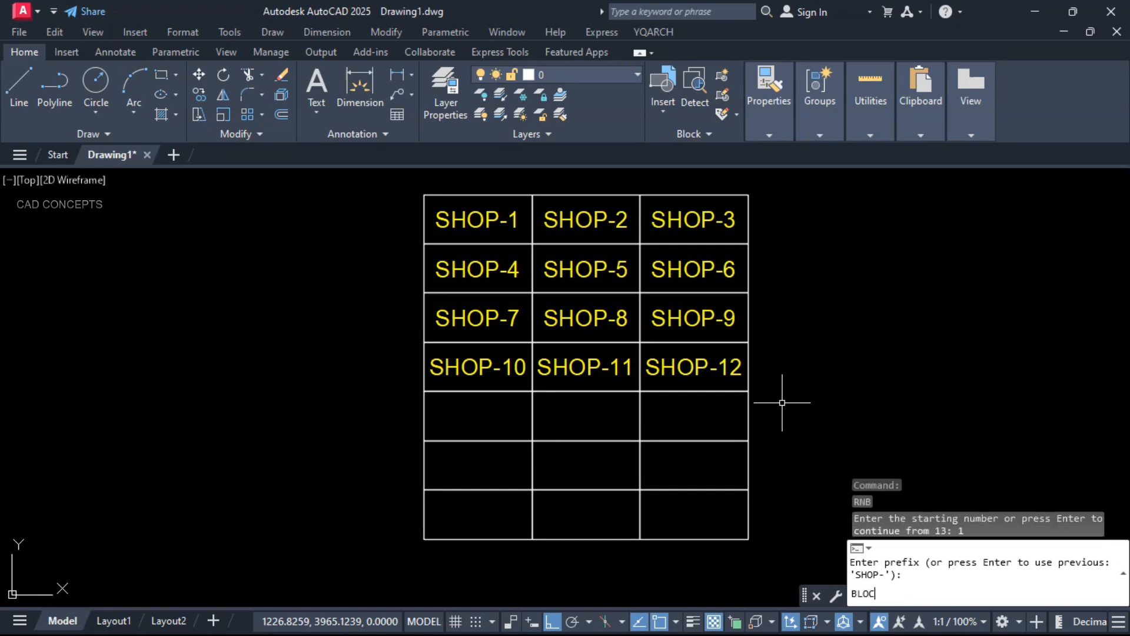
key("Enter")
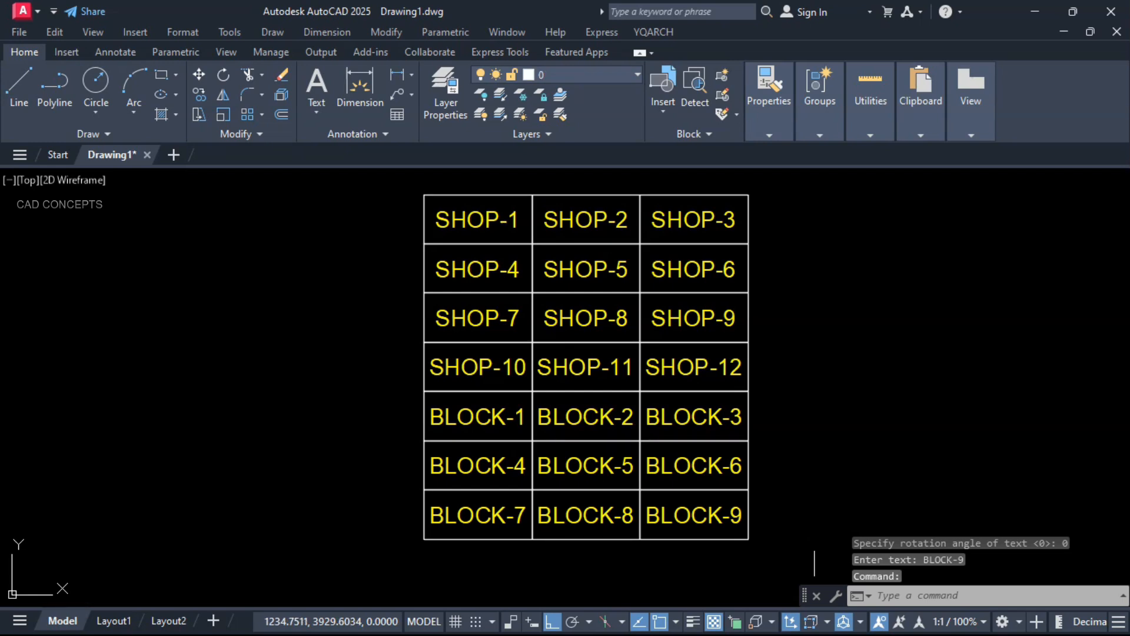
mouse_move(655, 271)
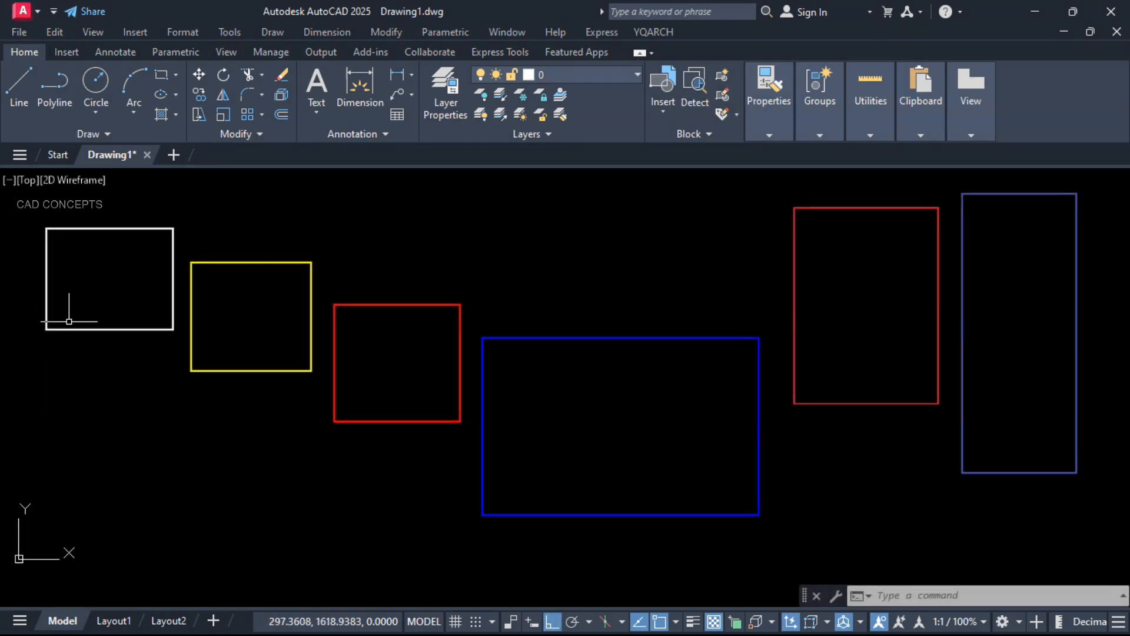
mouse_move(606, 399)
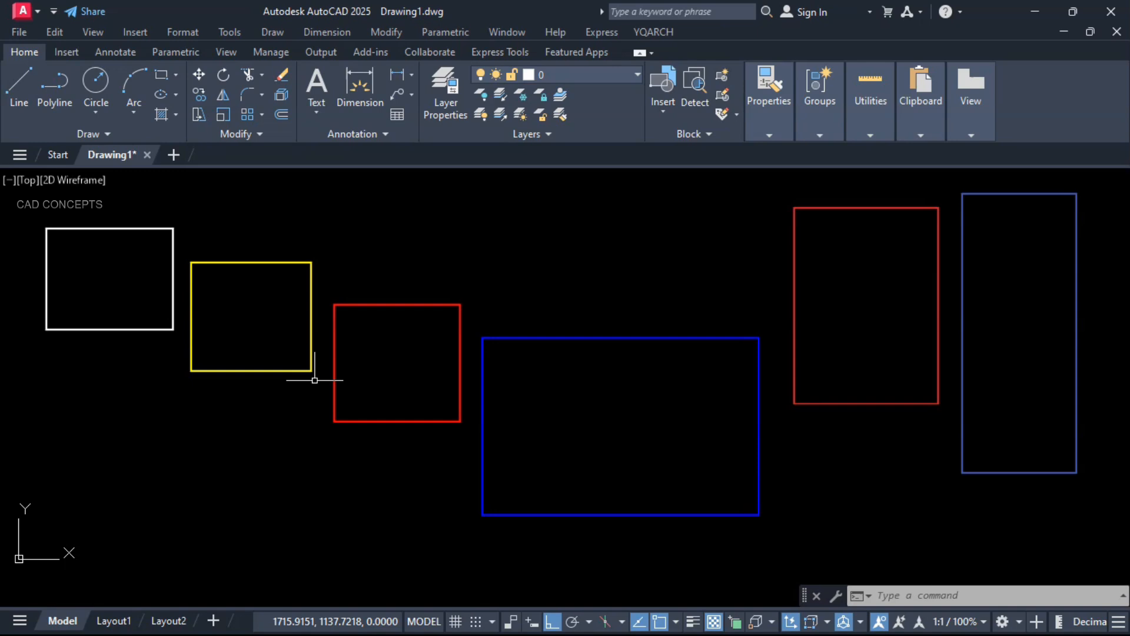
mouse_move(235, 418)
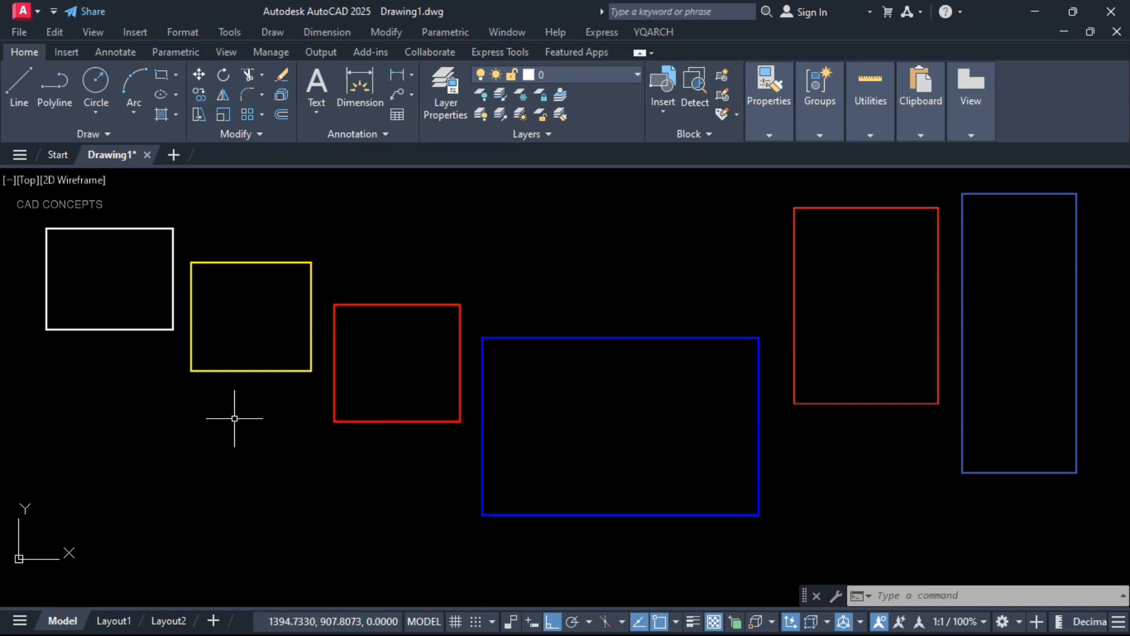
Step: Run CROSS and draw diagonals inside the white and blue rectangles
type("cro")
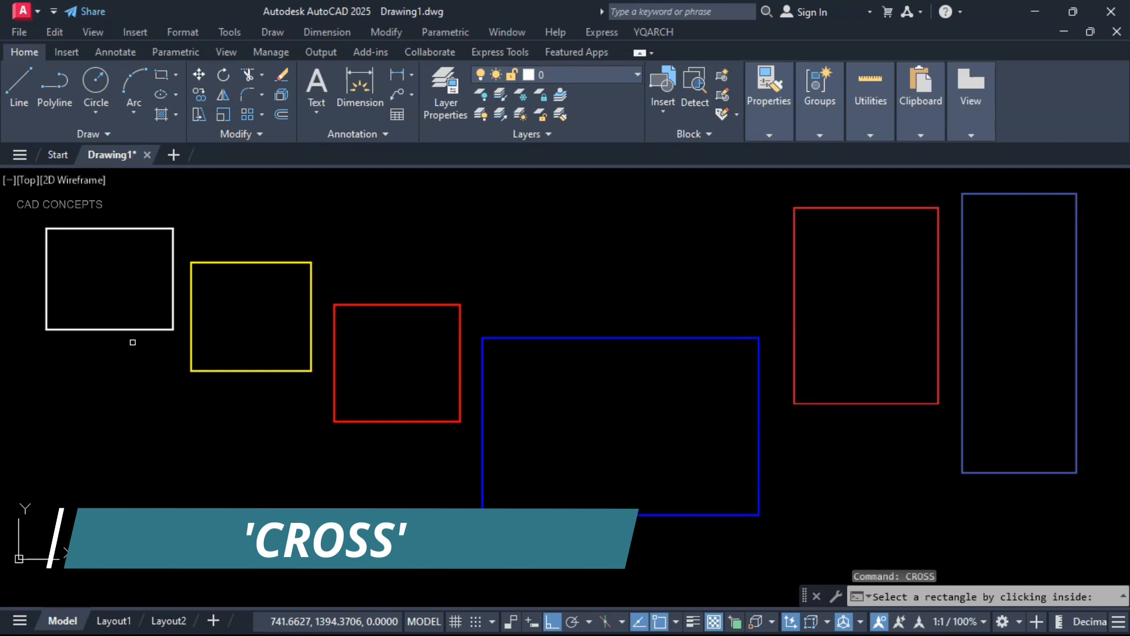
left_click(109, 277)
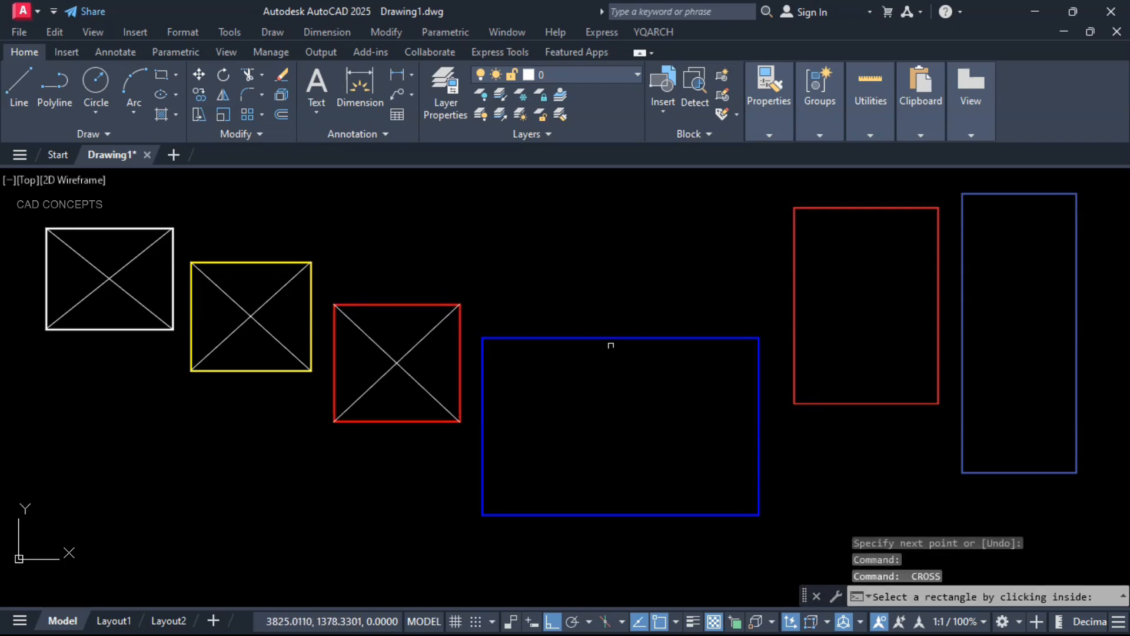
left_click(620, 426)
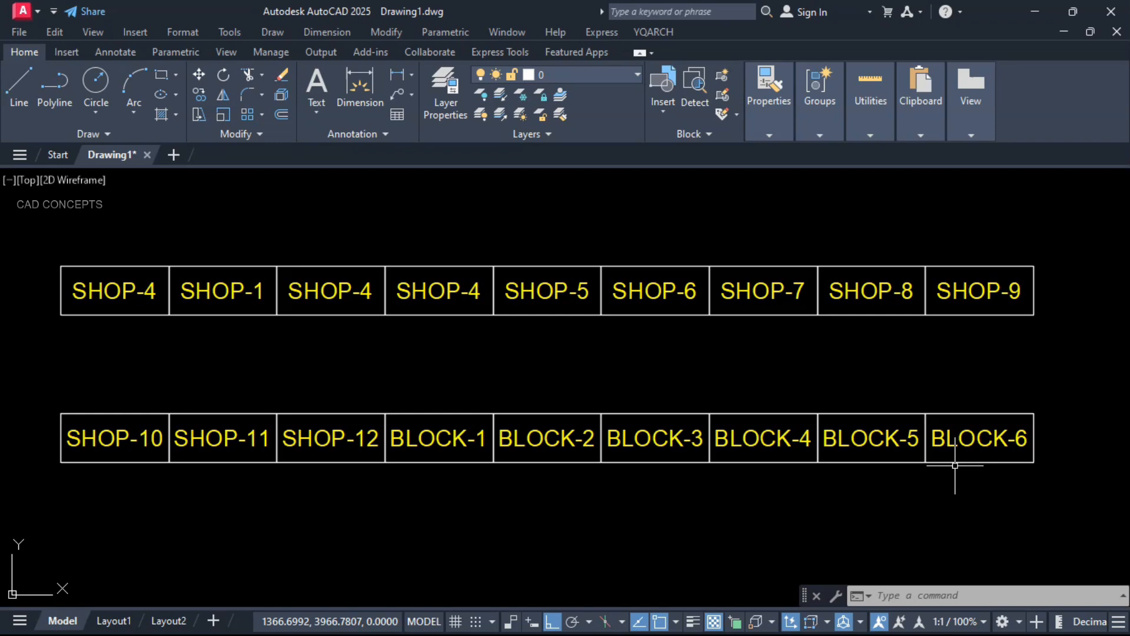
mouse_move(484, 365)
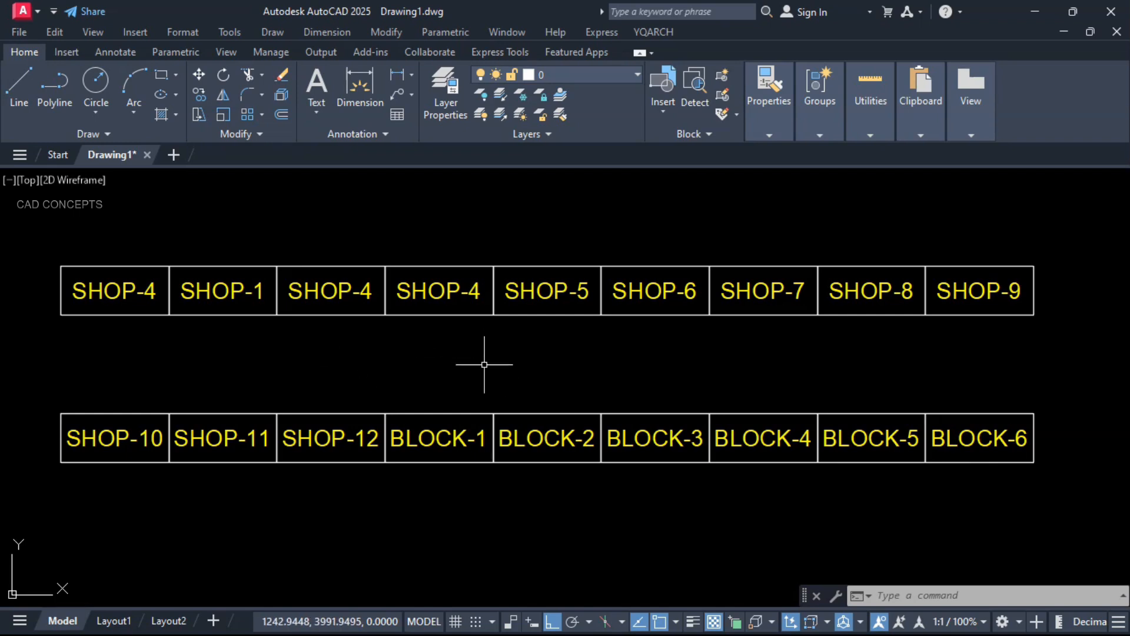
Step: Run CNB from 01 and pick the top-row labels so they read SHOP-1 through SHOP-9
type("CNB")
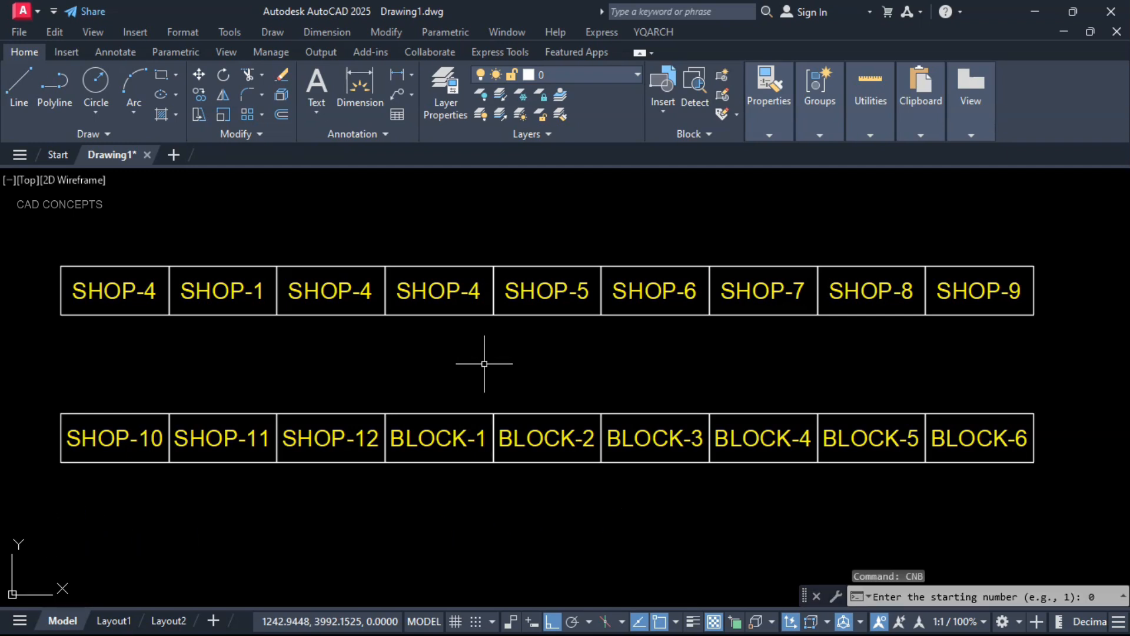
type("01")
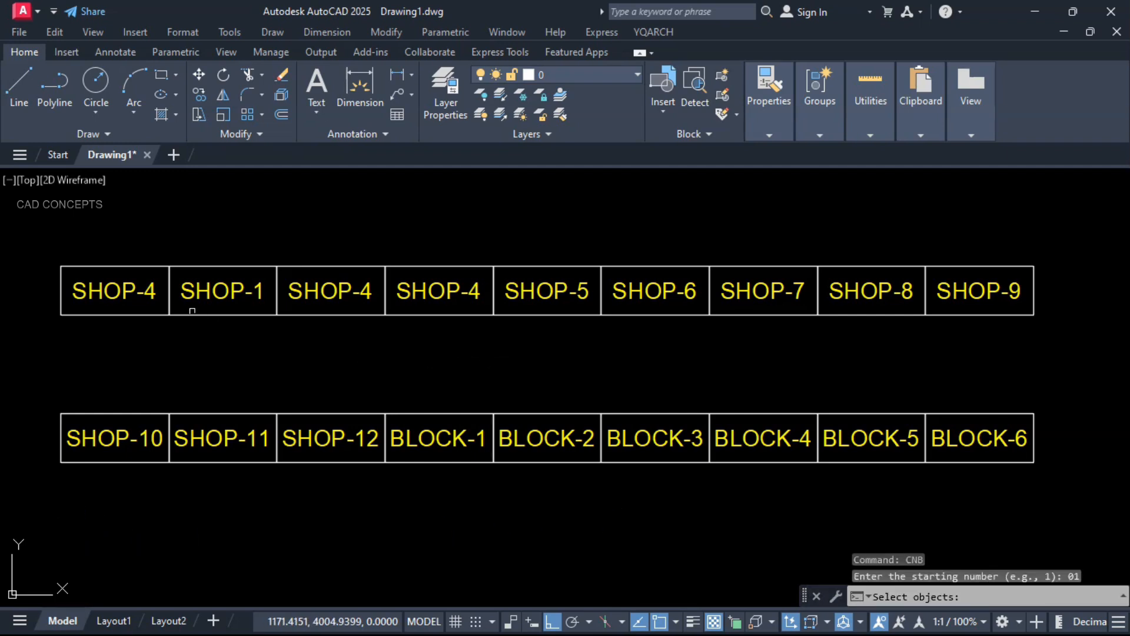
left_click(113, 290)
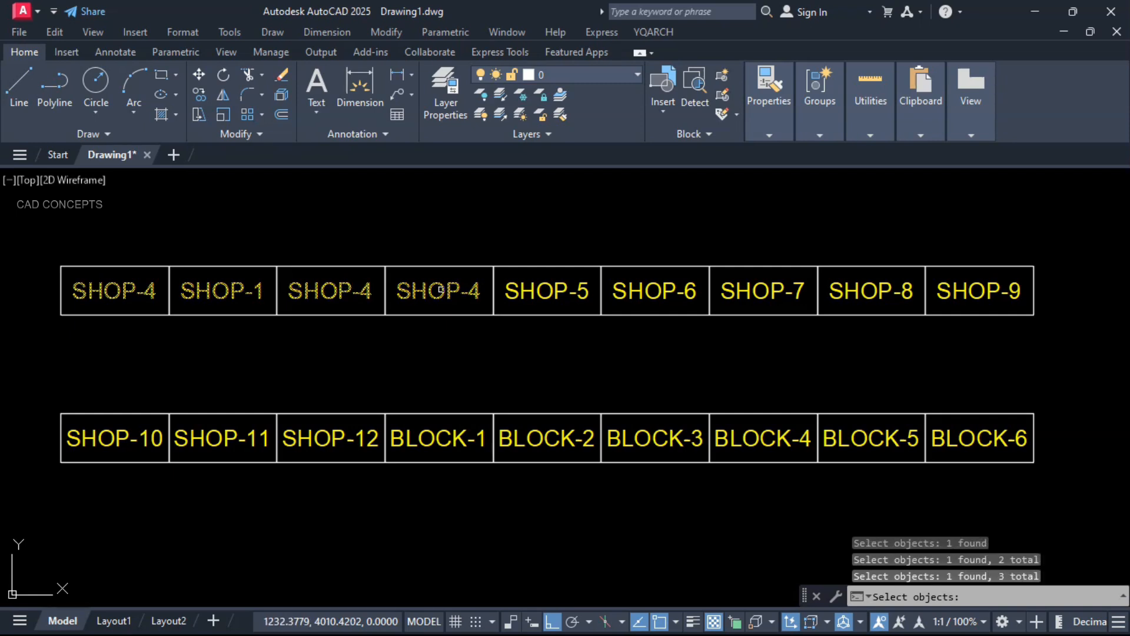
left_click(546, 291)
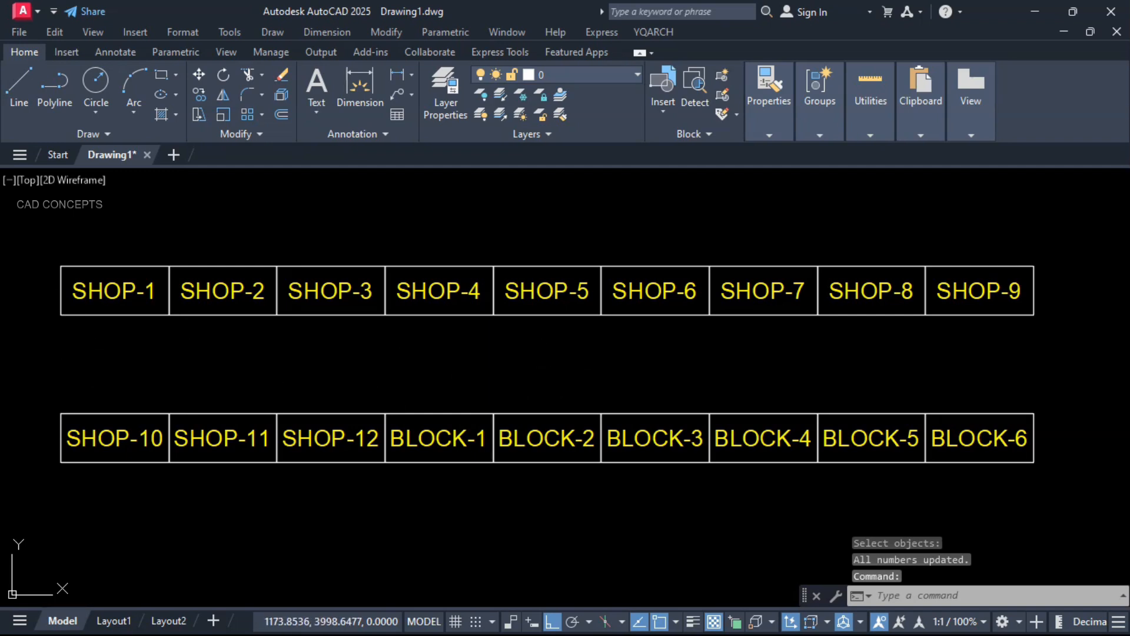
mouse_move(609, 332)
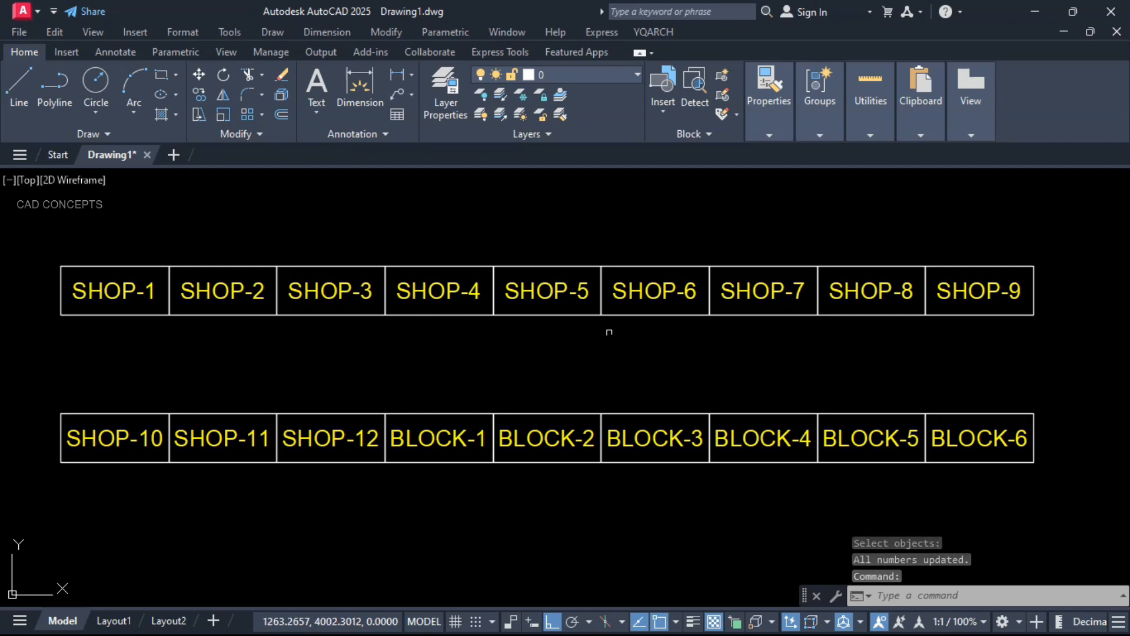
mouse_move(982, 353)
type("1")
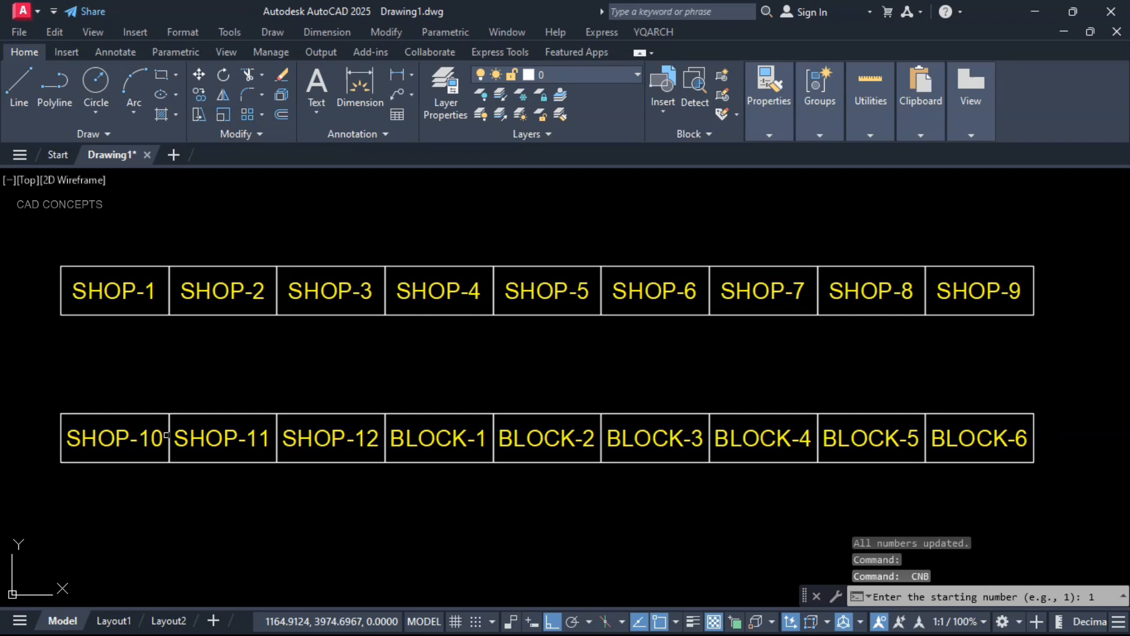
Step: Start CNB at 5 and pick bottom-row labels, giving SHOP-5 to SHOP-7 and BLOCK-8 to BLOCK-13
type("5")
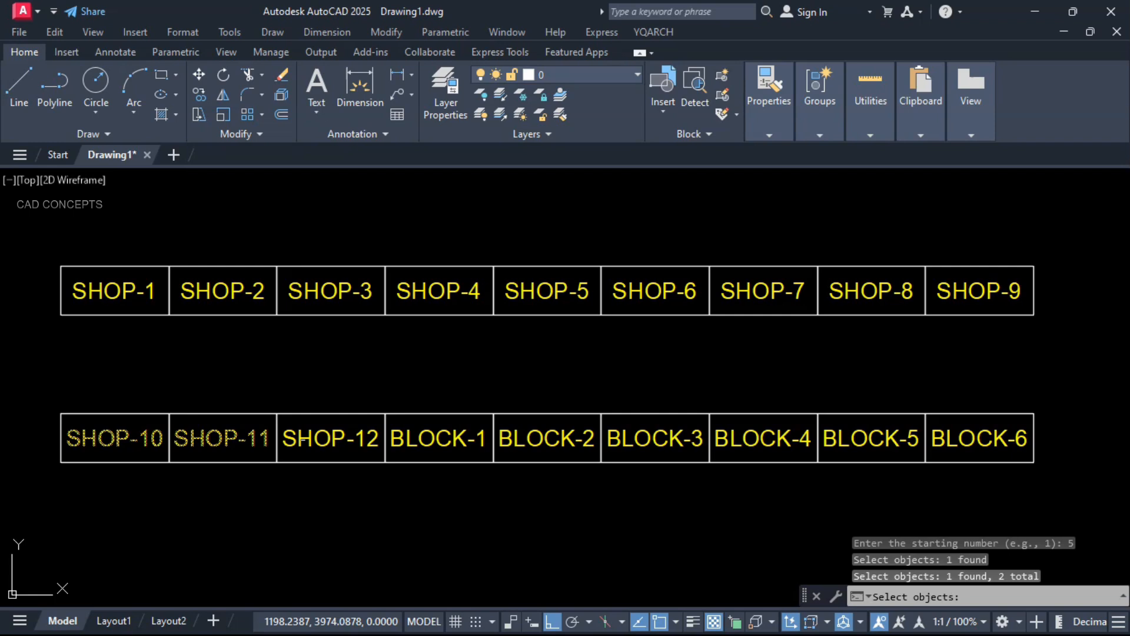
left_click(653, 438)
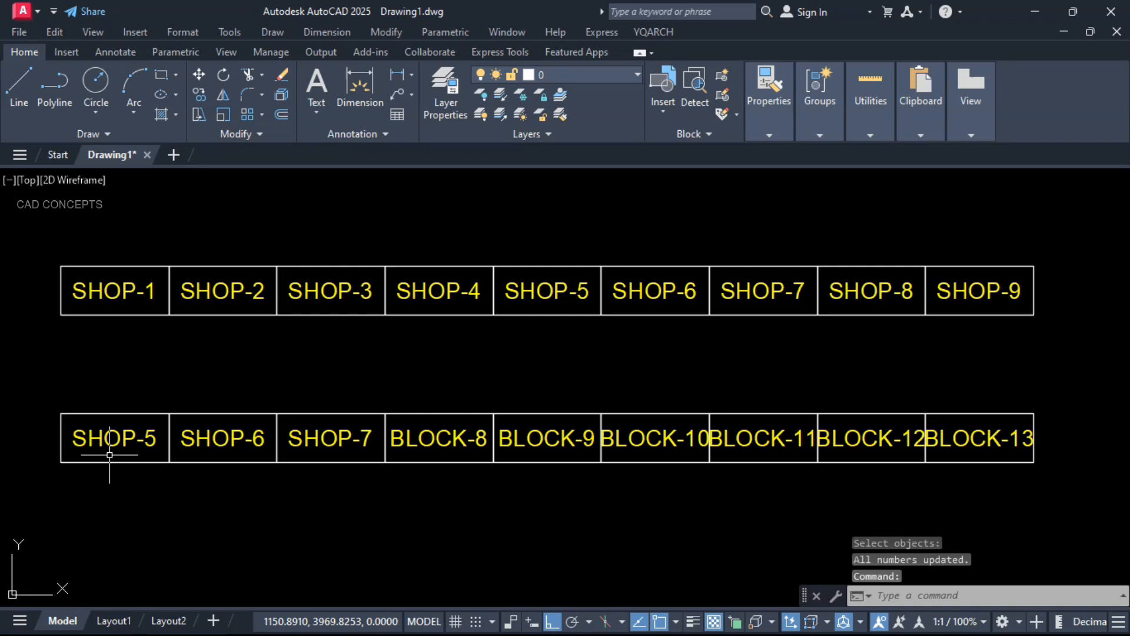
mouse_move(542, 479)
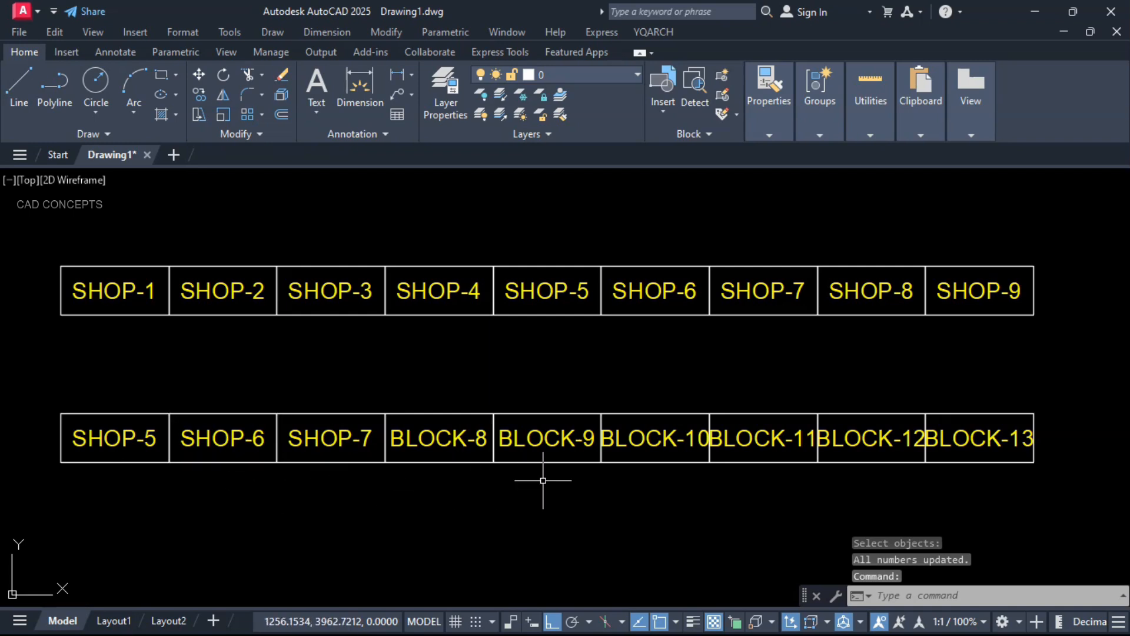
mouse_move(887, 445)
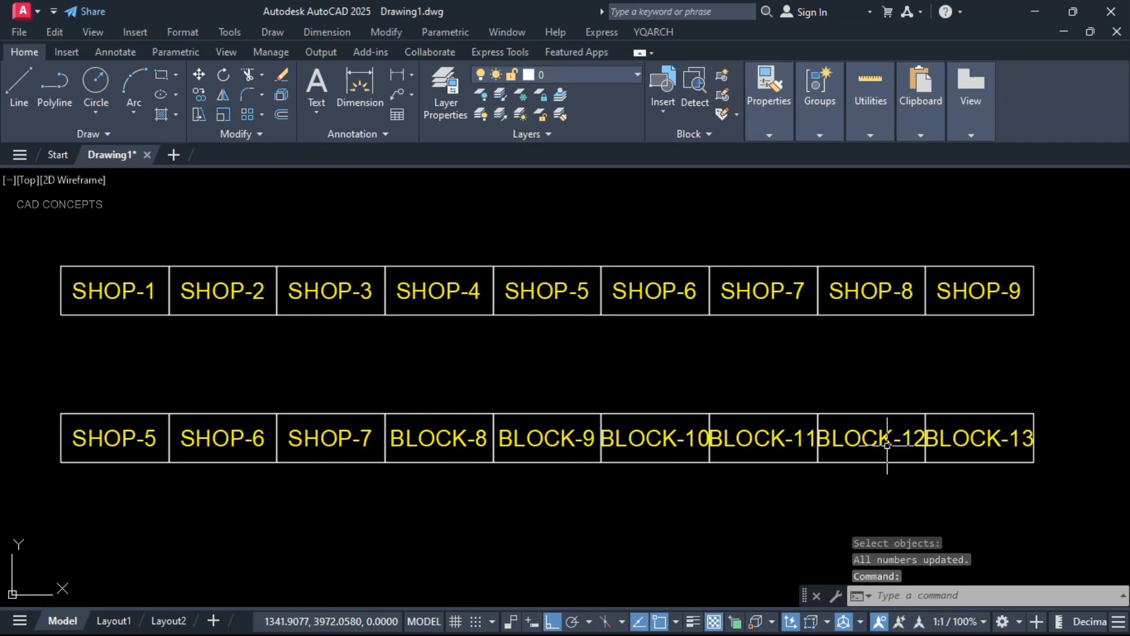
mouse_move(422, 432)
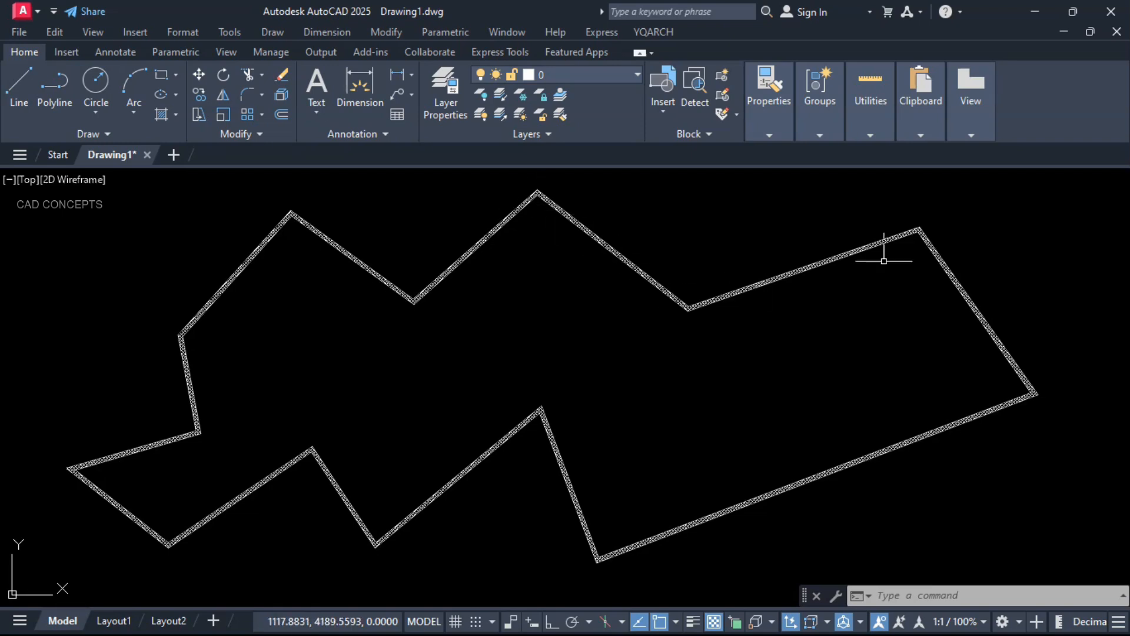
mouse_move(509, 497)
type("N")
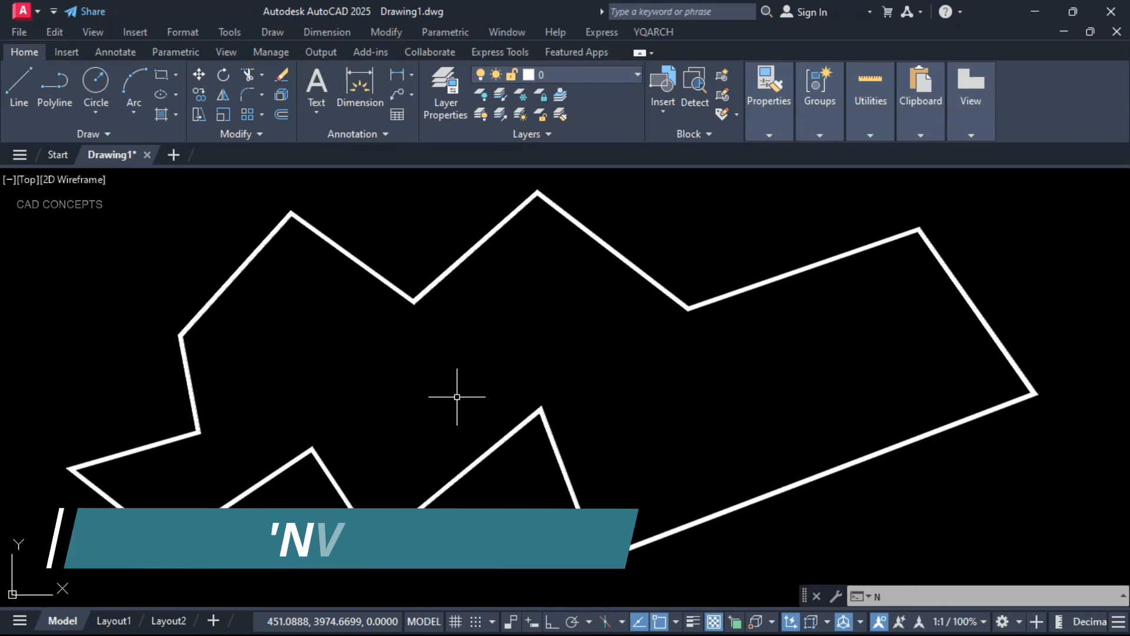
Step: Run NVX starting at 1 to place red vertex numbers 1 through 14 on the polyline
type("X")
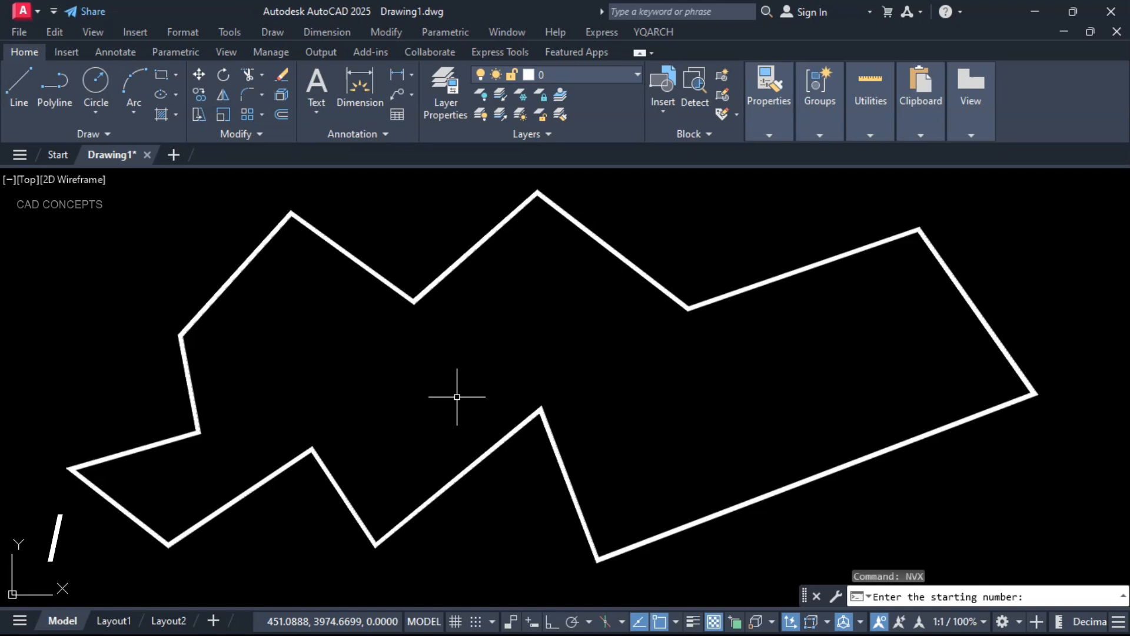
type("1")
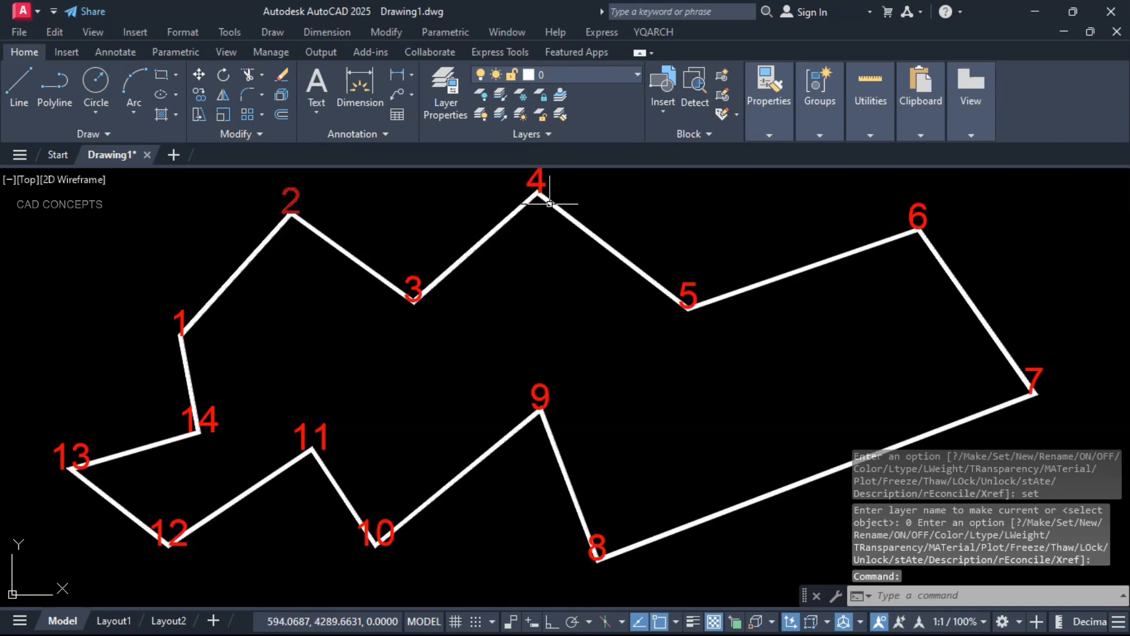
mouse_move(1013, 333)
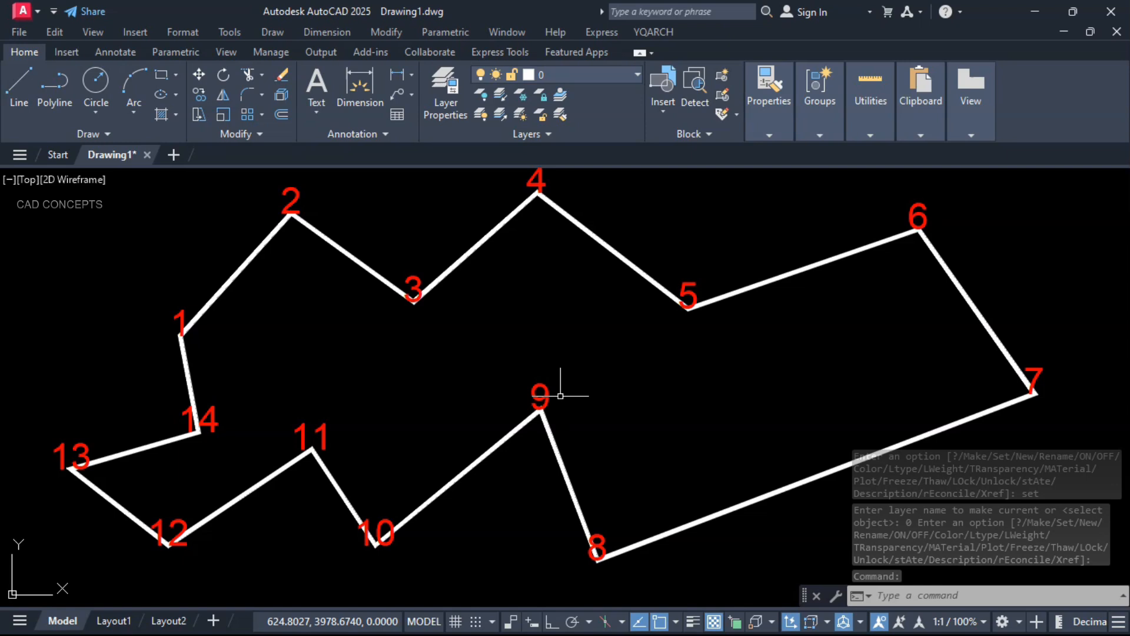
mouse_move(163, 518)
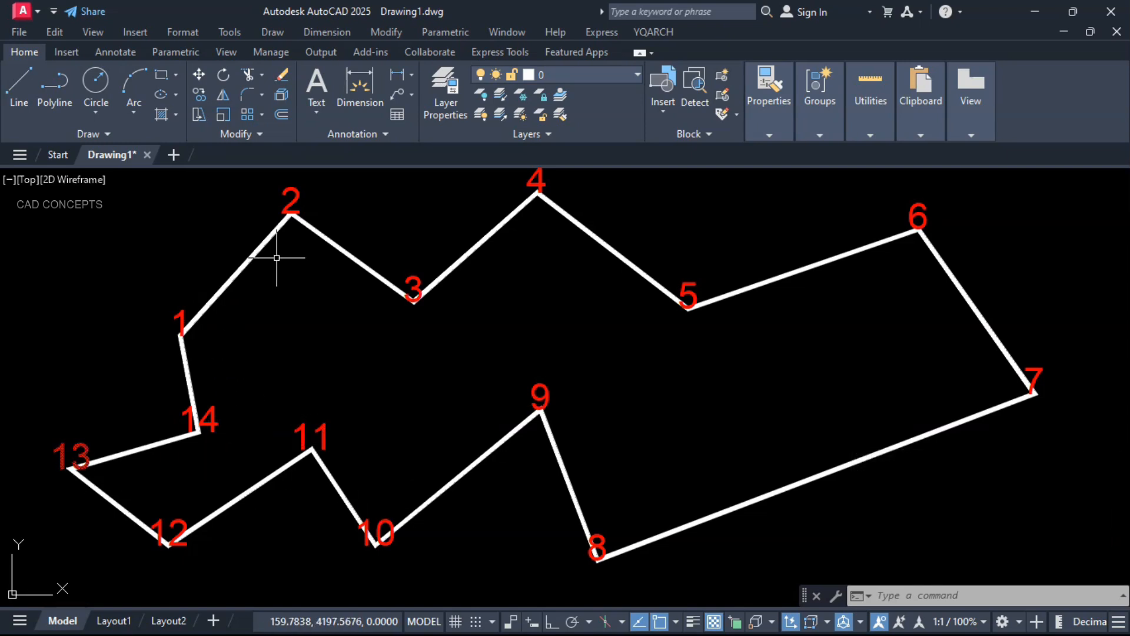
mouse_move(292, 339)
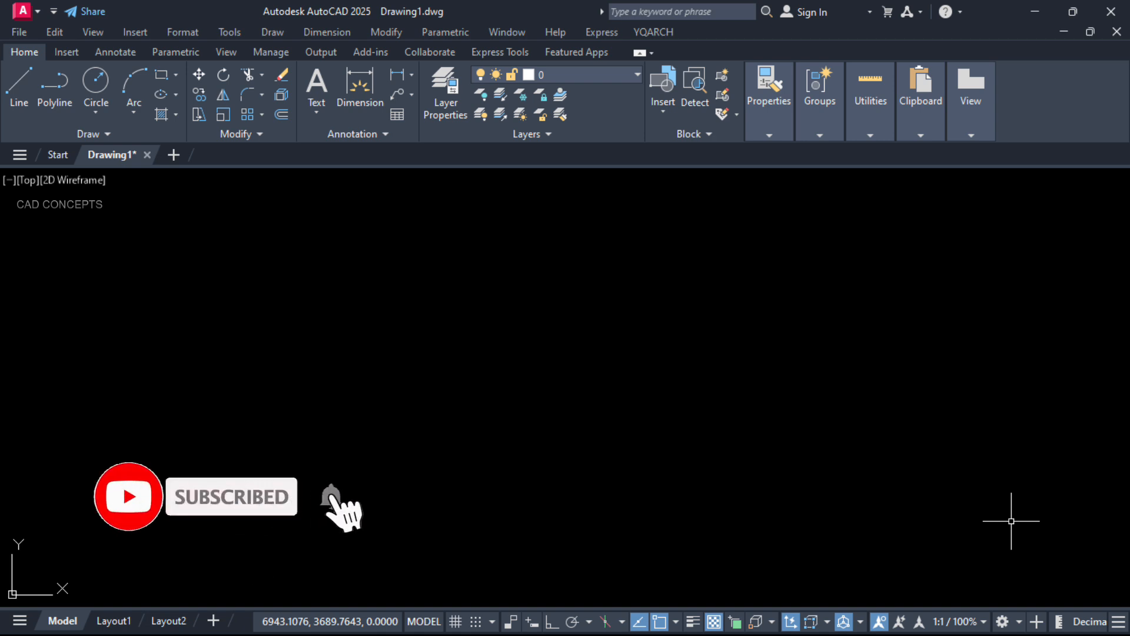
left_click(330, 496)
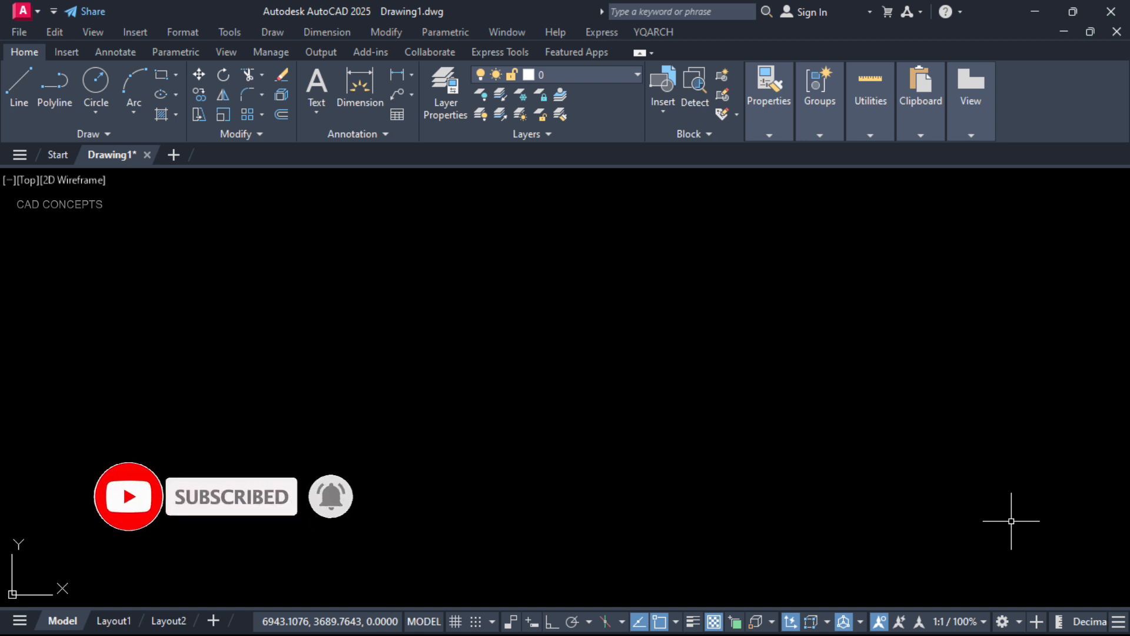